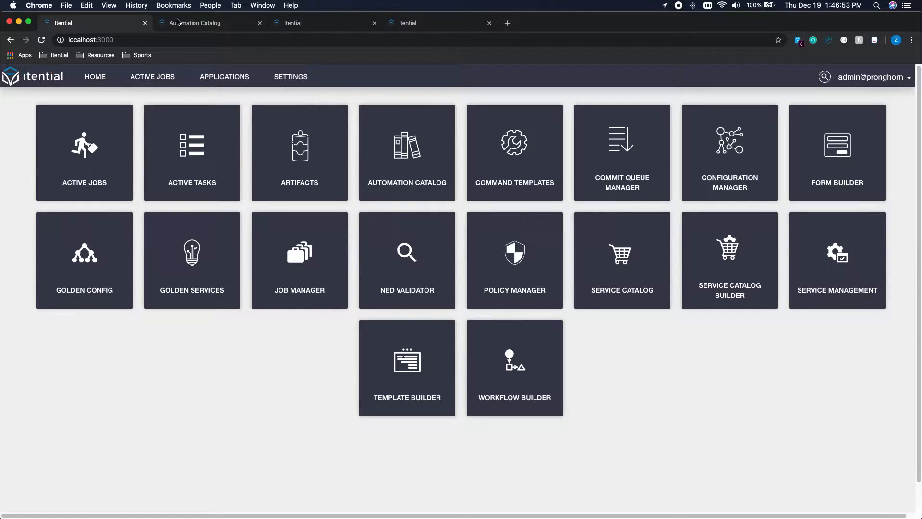
Bring up the Automation Catalog's Run Automation form for IAP NSO Device Onboarding
{"action": "left_click", "coordinate": [194, 22]}
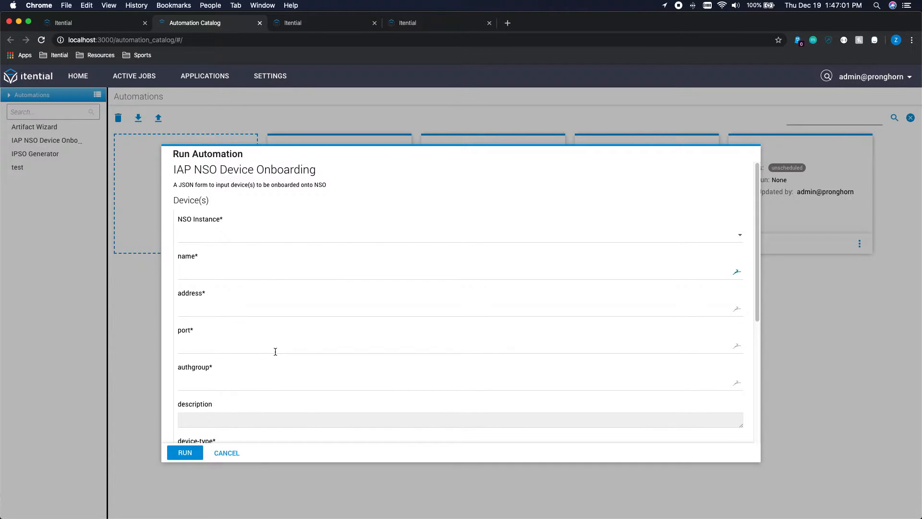
{"action": "mouse_move", "coordinate": [258, 115]}
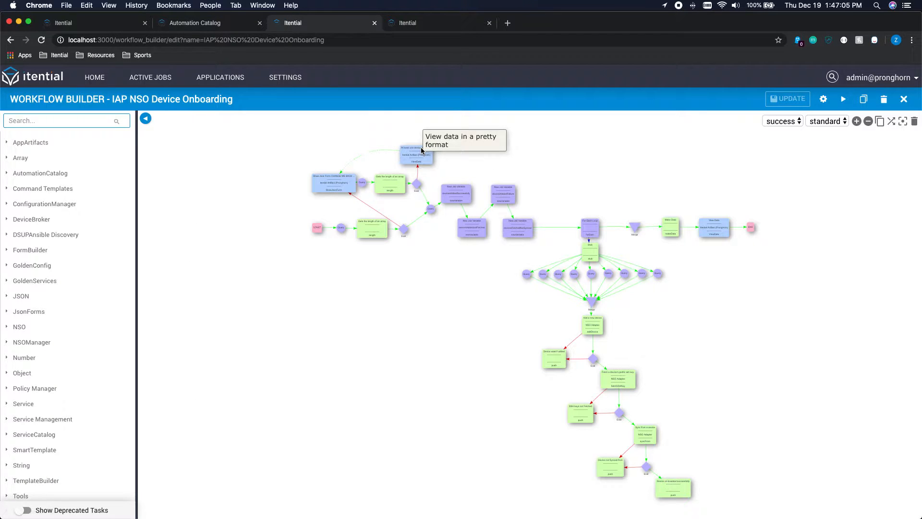
{"action": "mouse_move", "coordinate": [554, 288]}
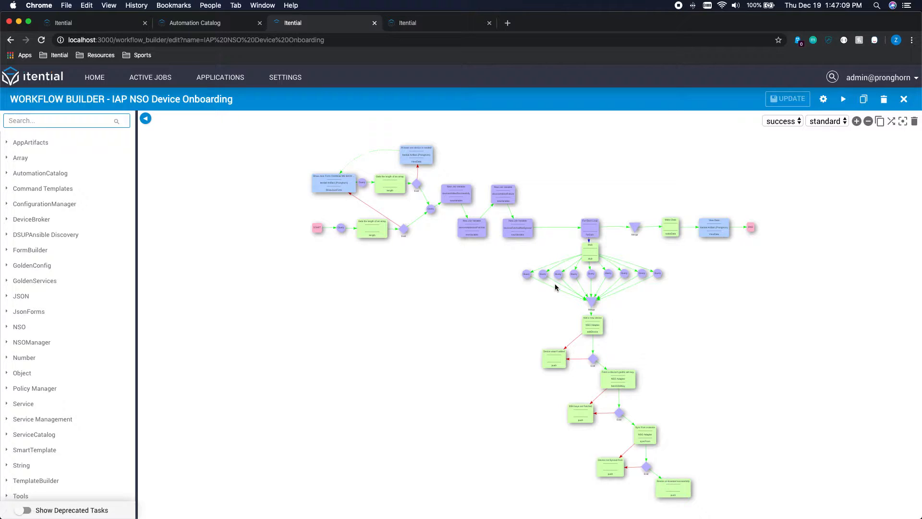
{"action": "mouse_move", "coordinate": [580, 316]}
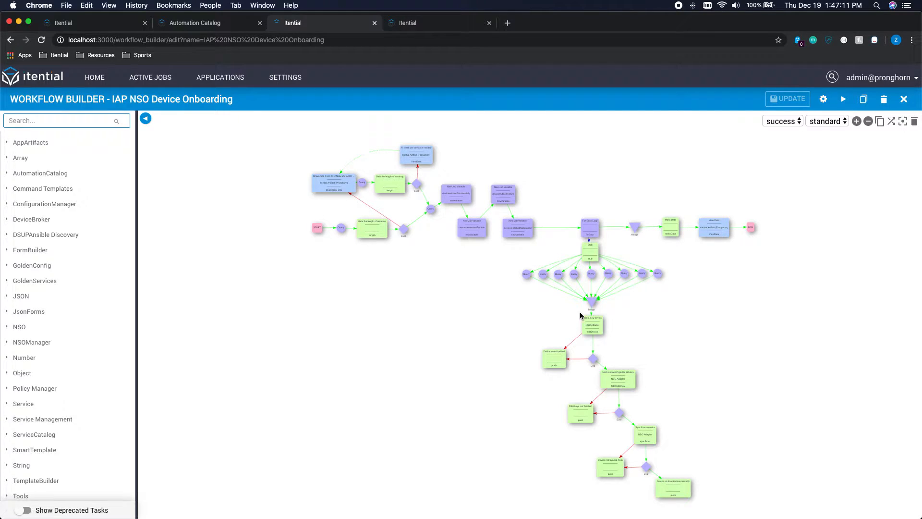
{"action": "mouse_move", "coordinate": [602, 331]}
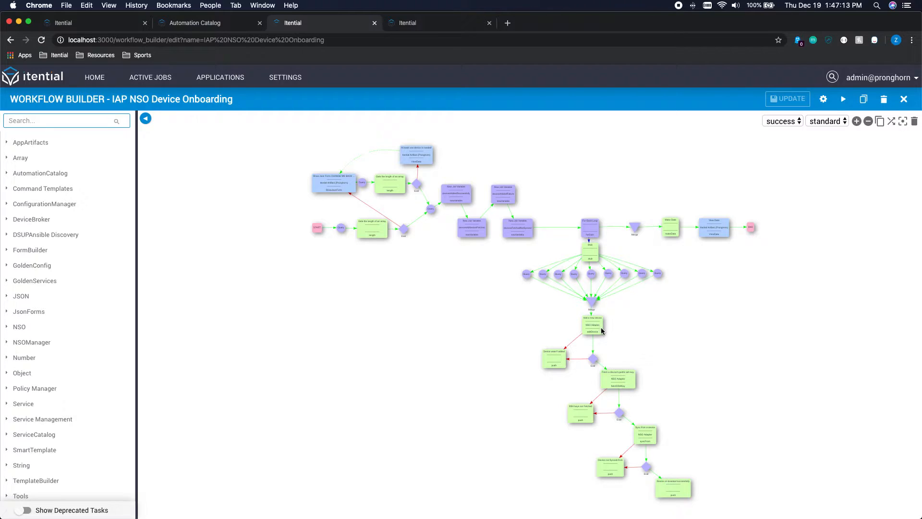
{"action": "mouse_move", "coordinate": [624, 383]}
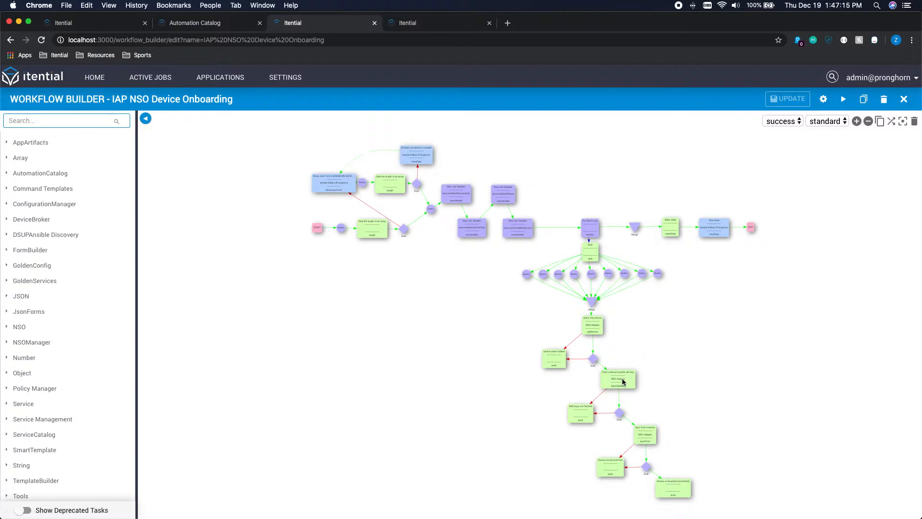
{"action": "mouse_move", "coordinate": [646, 436]}
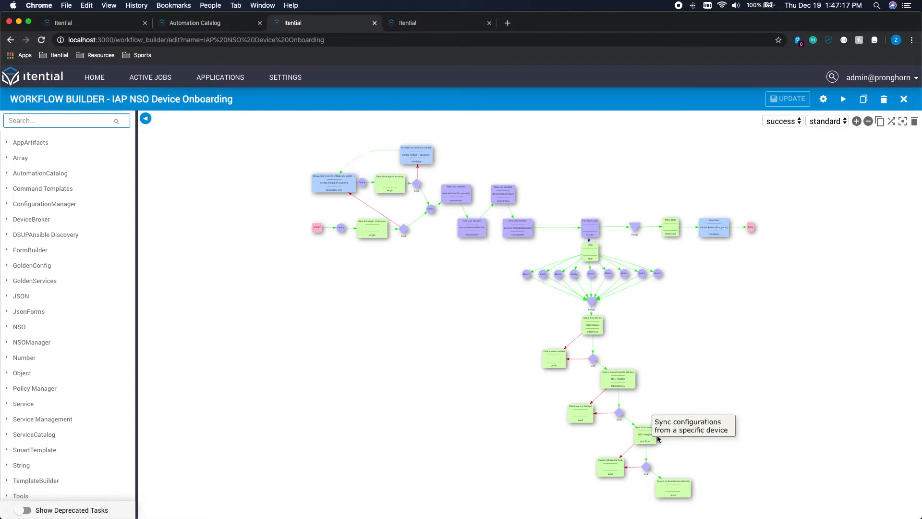
{"action": "mouse_move", "coordinate": [656, 412]}
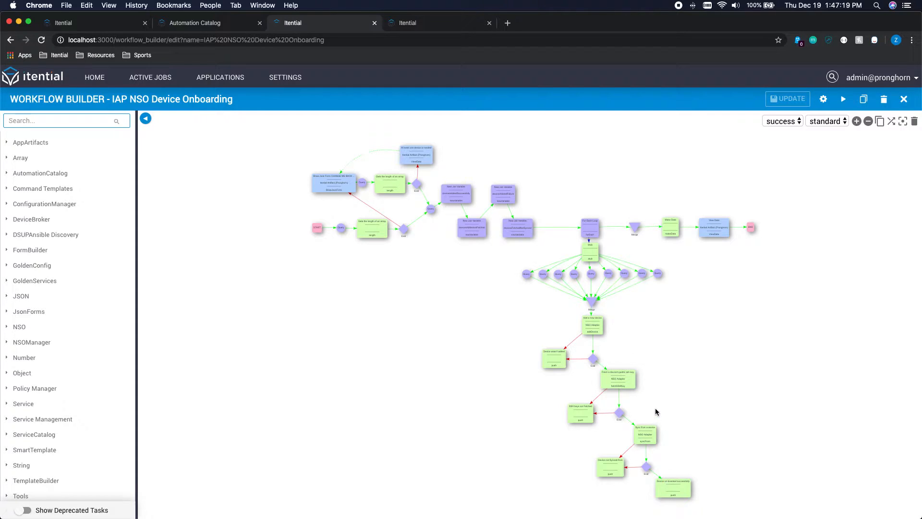
{"action": "mouse_move", "coordinate": [678, 480]}
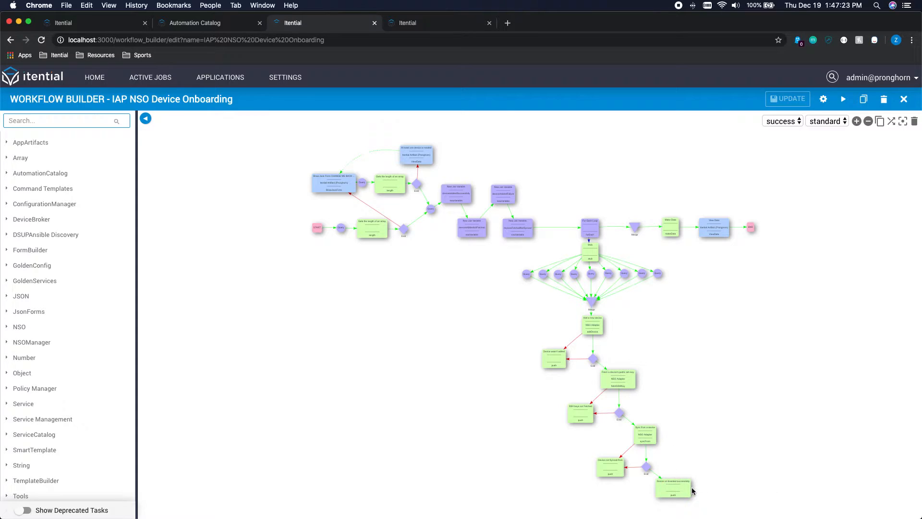
{"action": "mouse_move", "coordinate": [673, 488]}
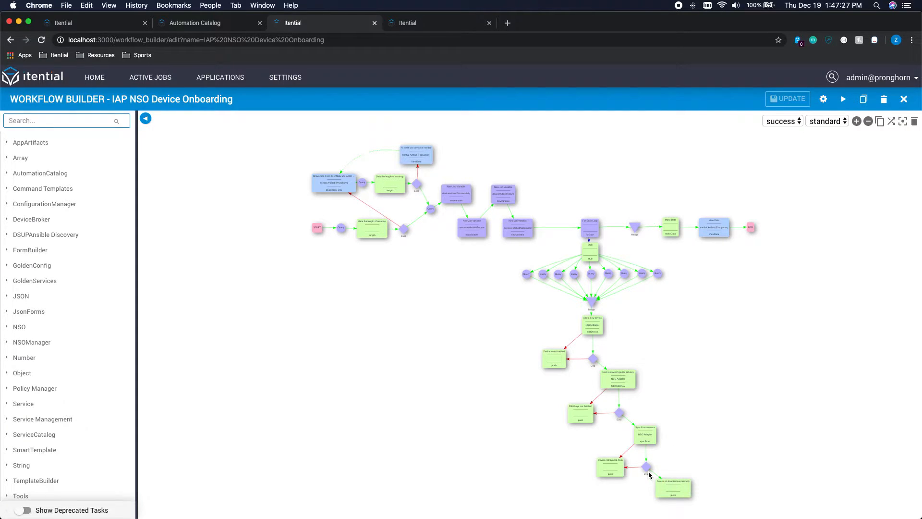
{"action": "mouse_move", "coordinate": [616, 358]}
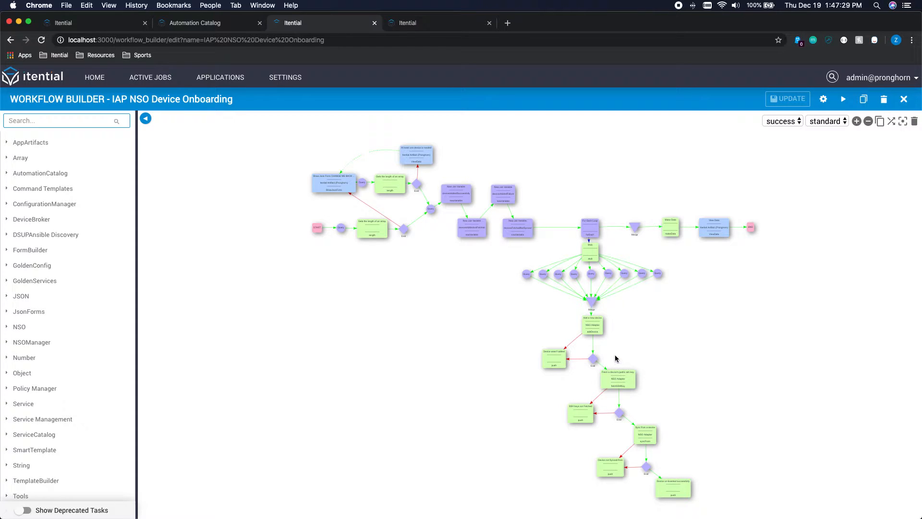
{"action": "mouse_move", "coordinate": [632, 434]}
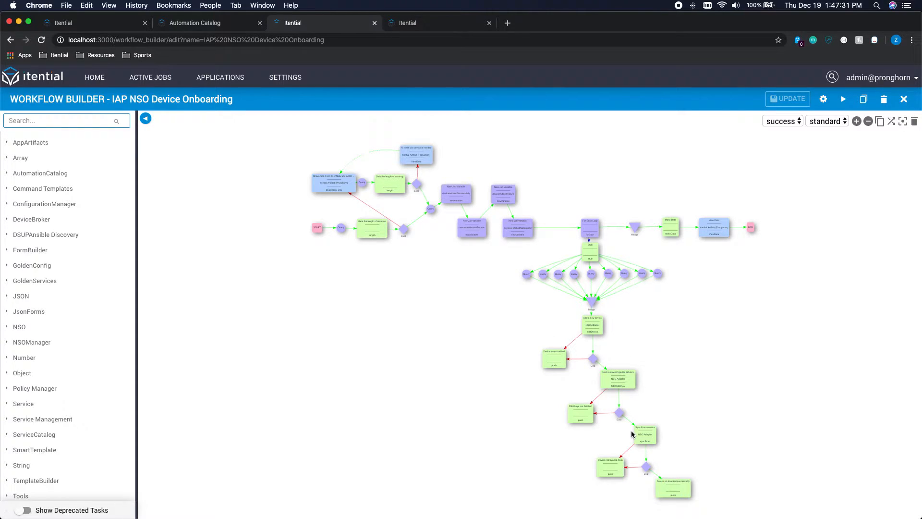
{"action": "mouse_move", "coordinate": [559, 376]}
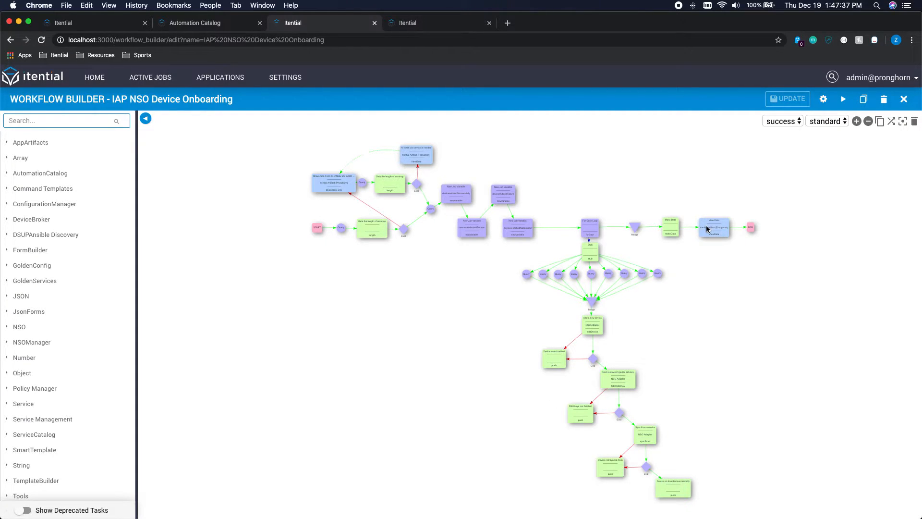
{"action": "mouse_move", "coordinate": [707, 242]}
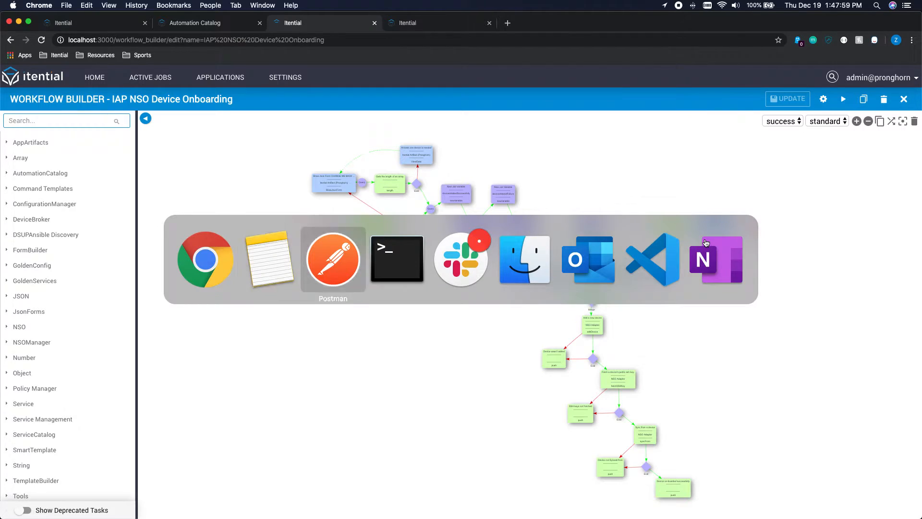
{"action": "left_click", "coordinate": [332, 258]}
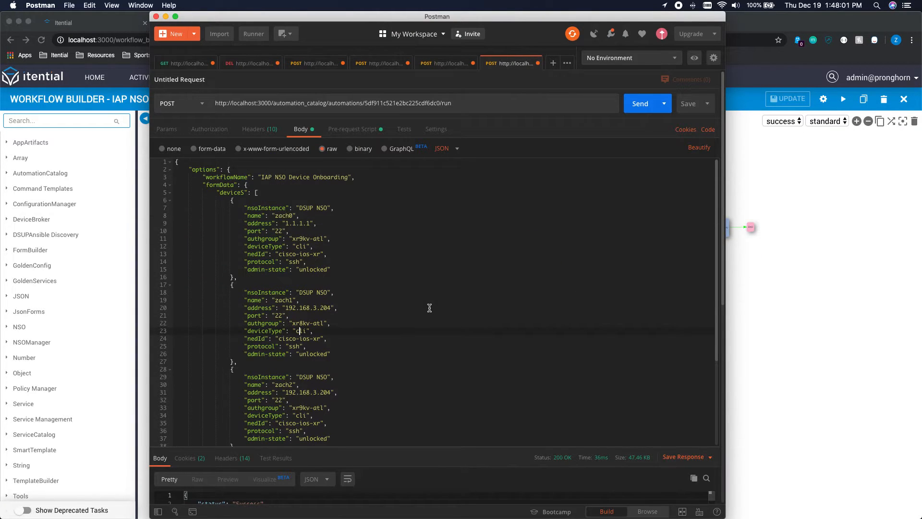
{"action": "scroll", "scroll_direction": "down", "scroll_amount": 3}
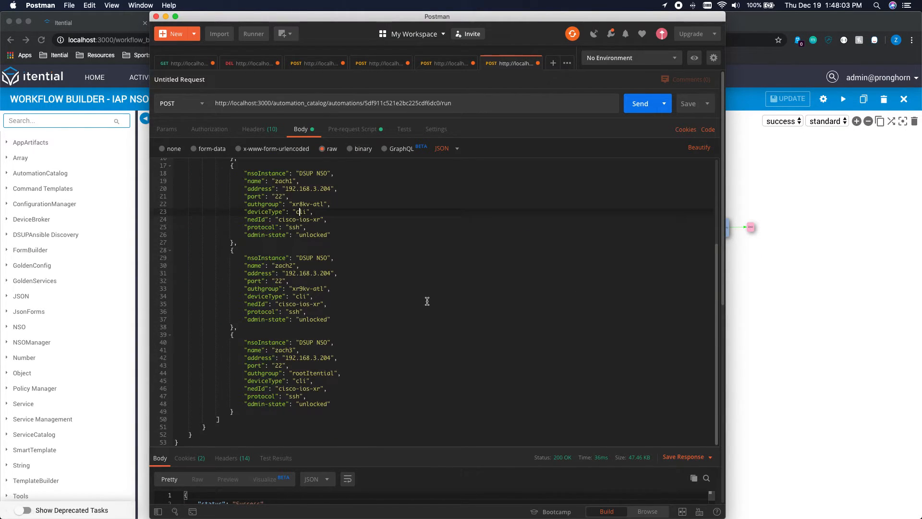
{"action": "scroll", "scroll_direction": "up", "scroll_amount": 3}
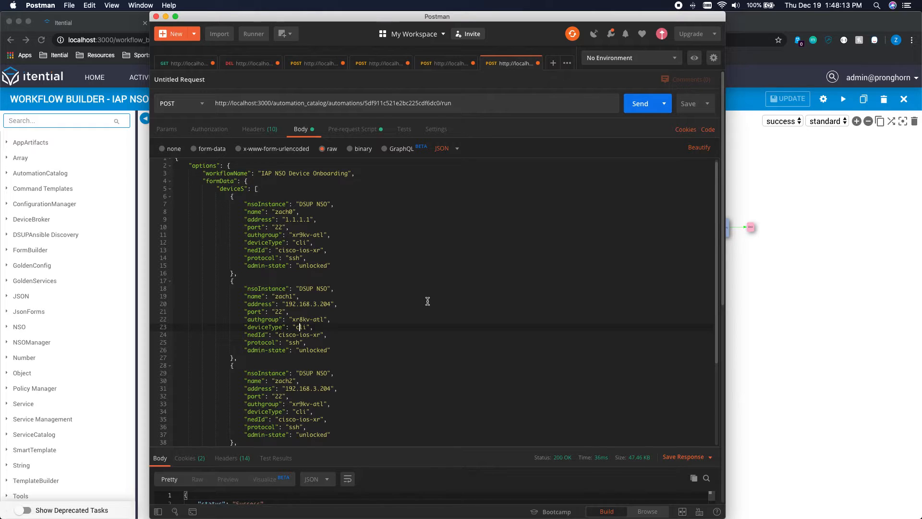
{"action": "mouse_move", "coordinate": [373, 245]}
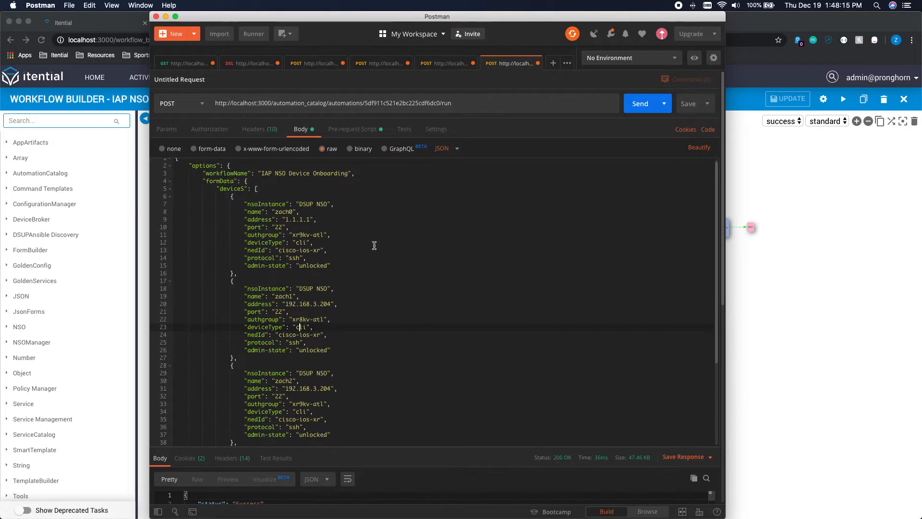
{"action": "mouse_move", "coordinate": [272, 220]}
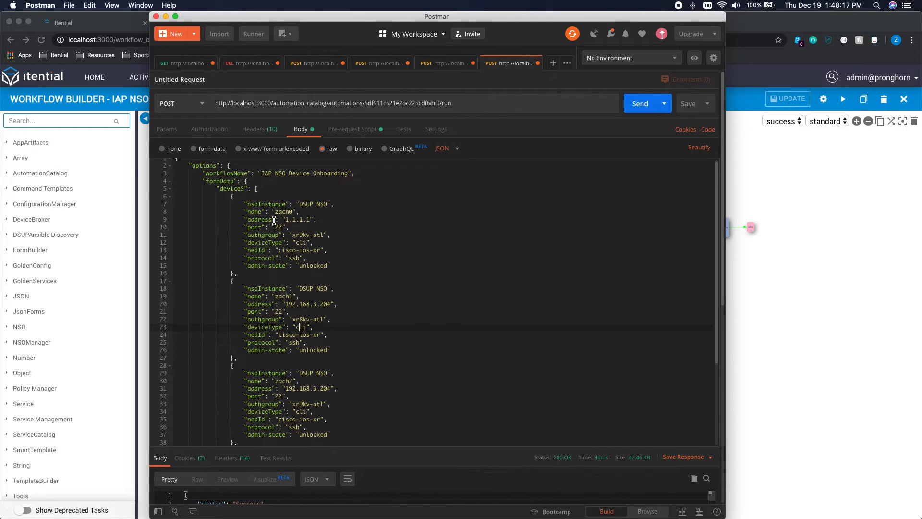
{"action": "mouse_move", "coordinate": [281, 222]}
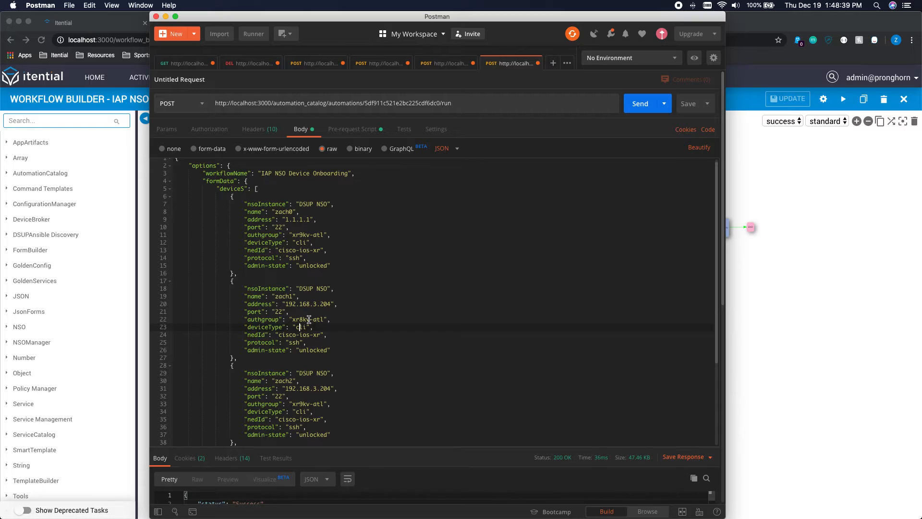
{"action": "scroll", "scroll_direction": "down", "scroll_amount": 3}
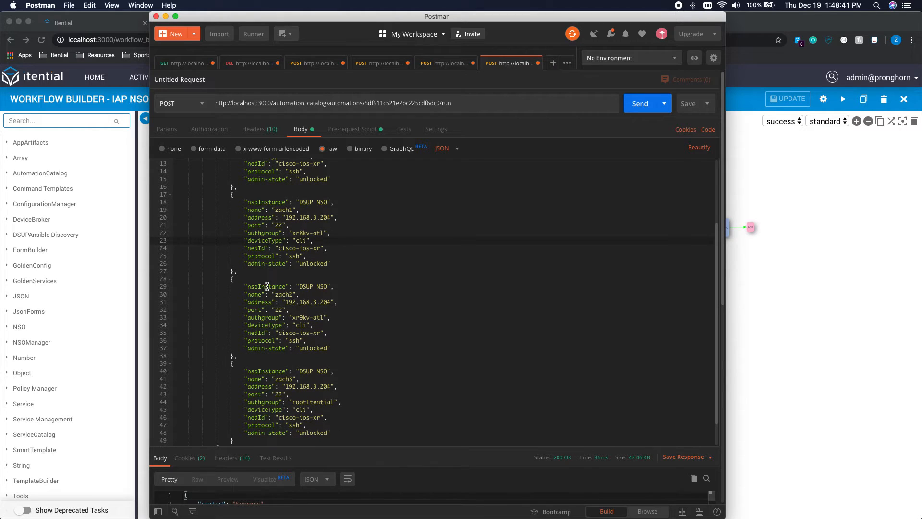
{"action": "mouse_move", "coordinate": [299, 358]}
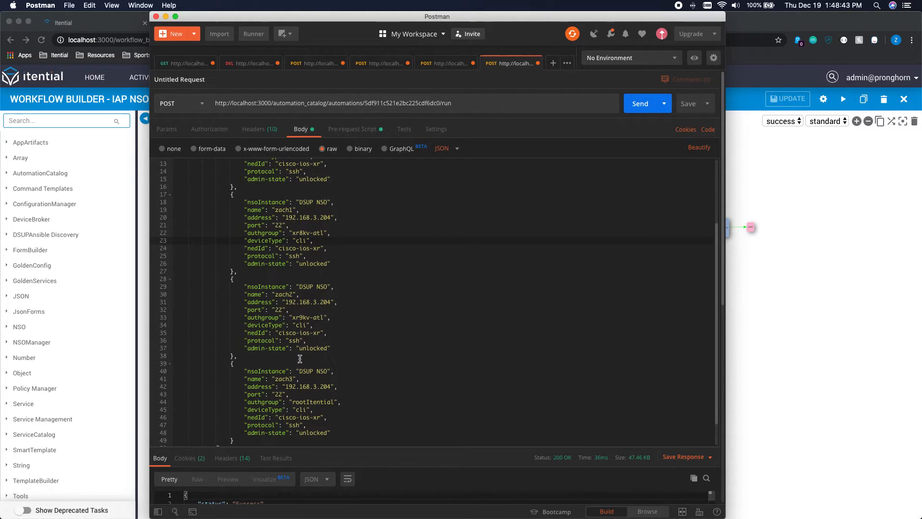
{"action": "mouse_move", "coordinate": [305, 349]}
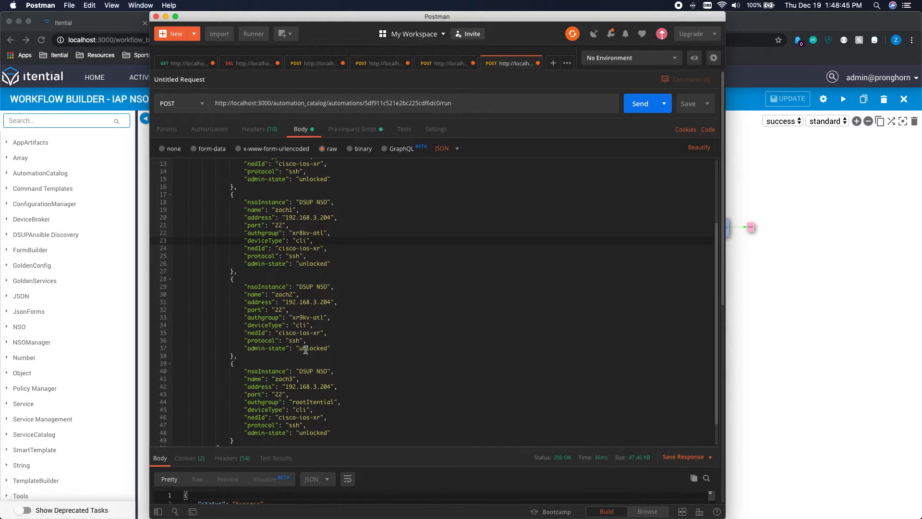
{"action": "scroll", "scroll_direction": "down", "scroll_amount": 3}
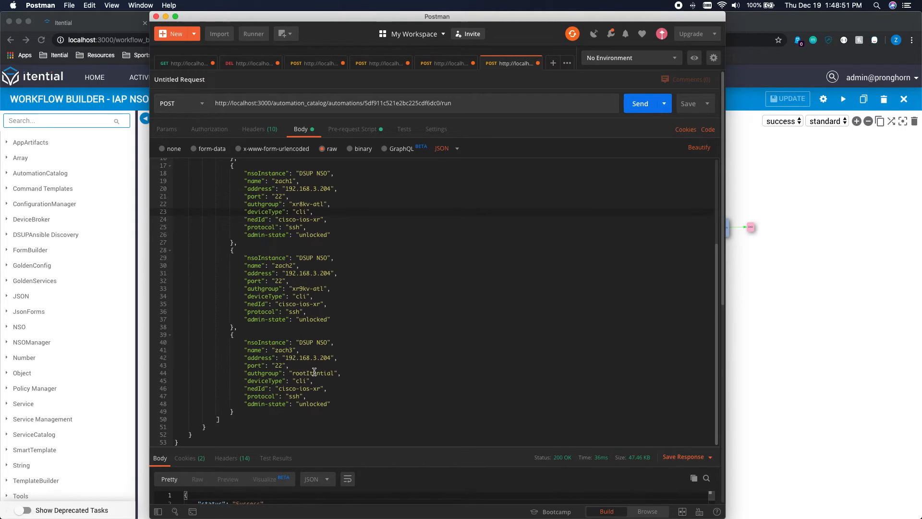
{"action": "mouse_move", "coordinate": [275, 388]}
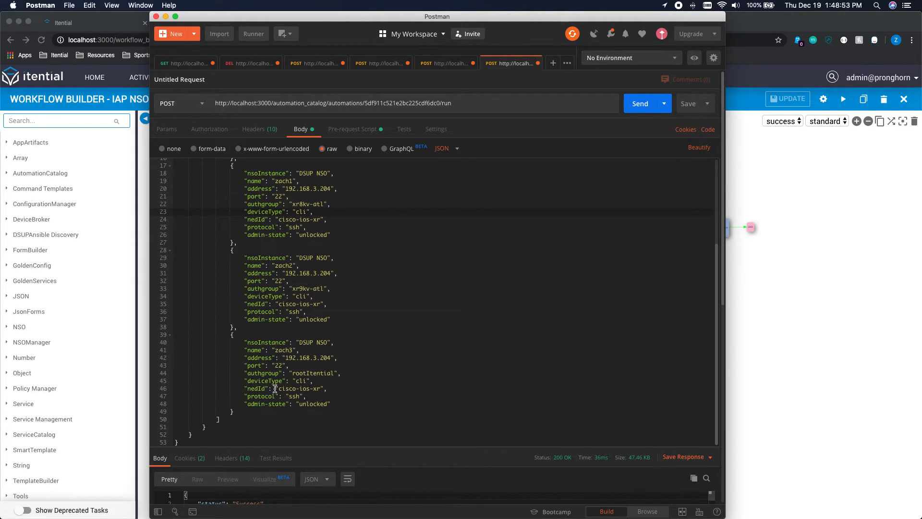
{"action": "mouse_move", "coordinate": [631, 117]}
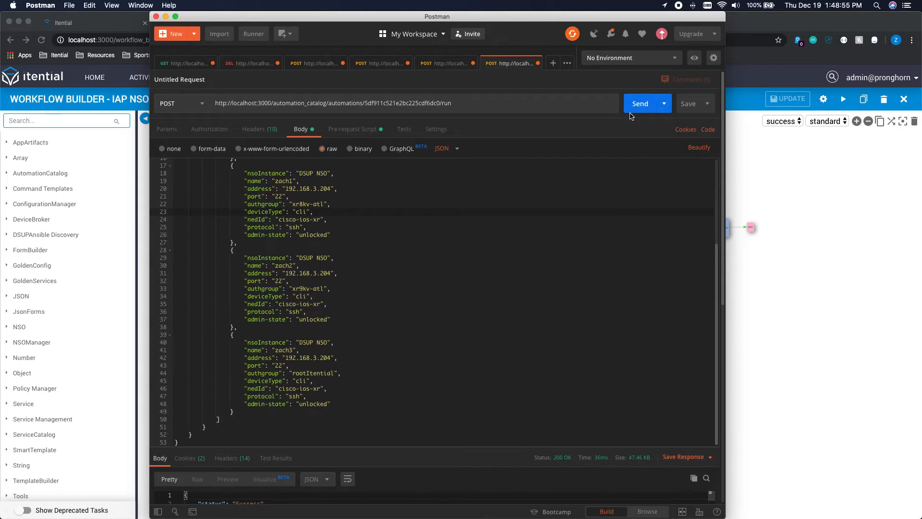
Send the onboarding request with the device list and follow the running job in Job Manager
{"action": "left_click", "coordinate": [640, 103]}
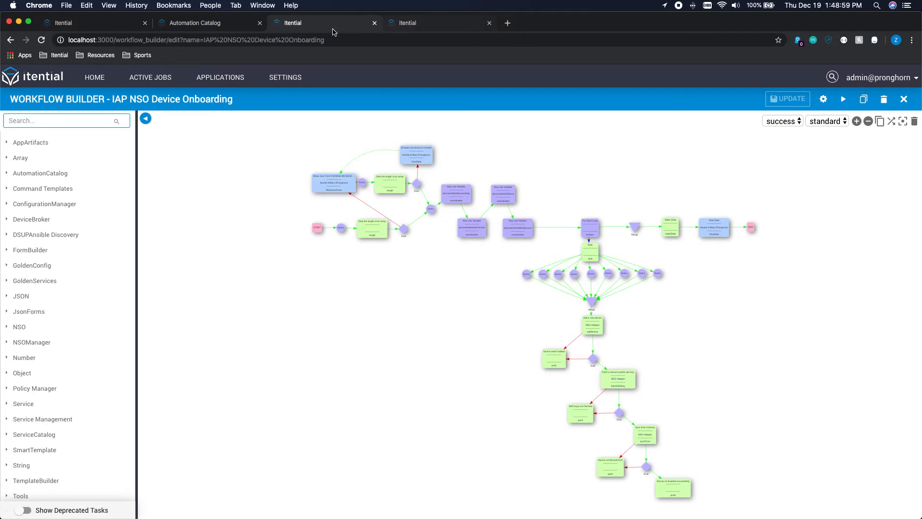
{"action": "left_click", "coordinate": [150, 77]}
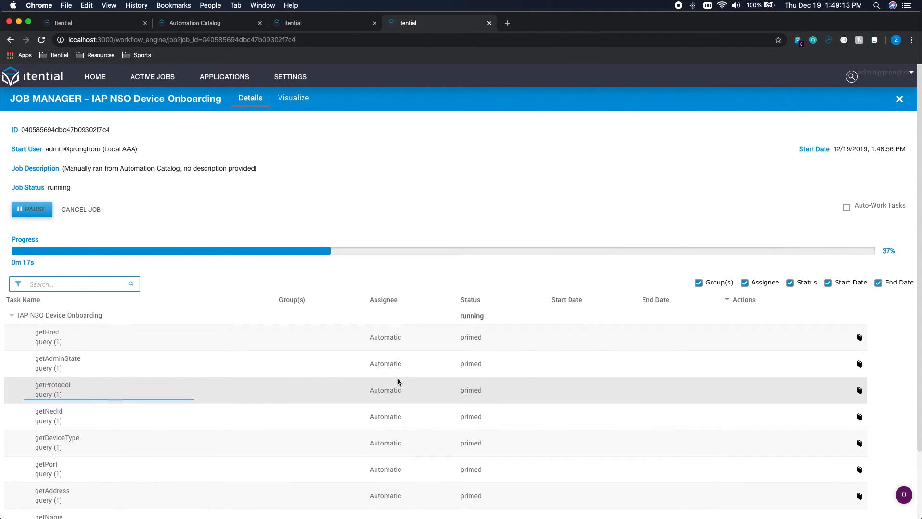
{"action": "mouse_move", "coordinate": [568, 138]}
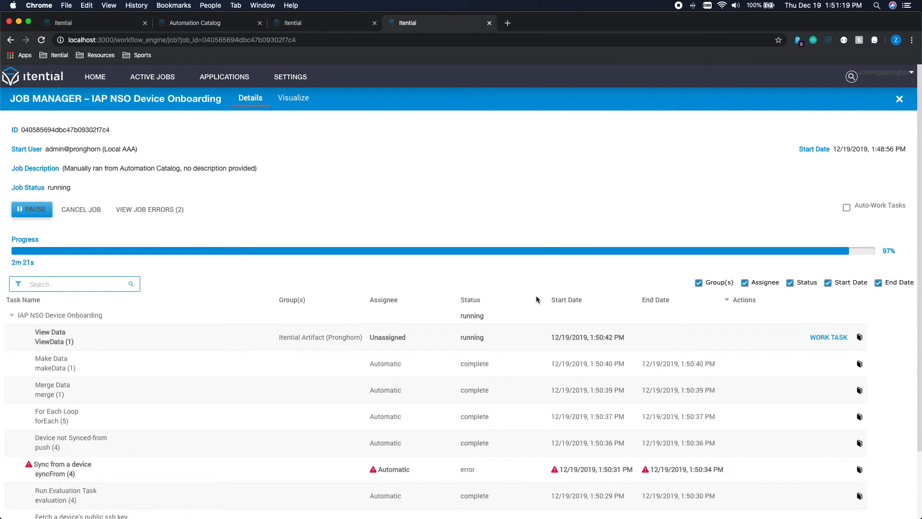
{"action": "mouse_move", "coordinate": [172, 344]}
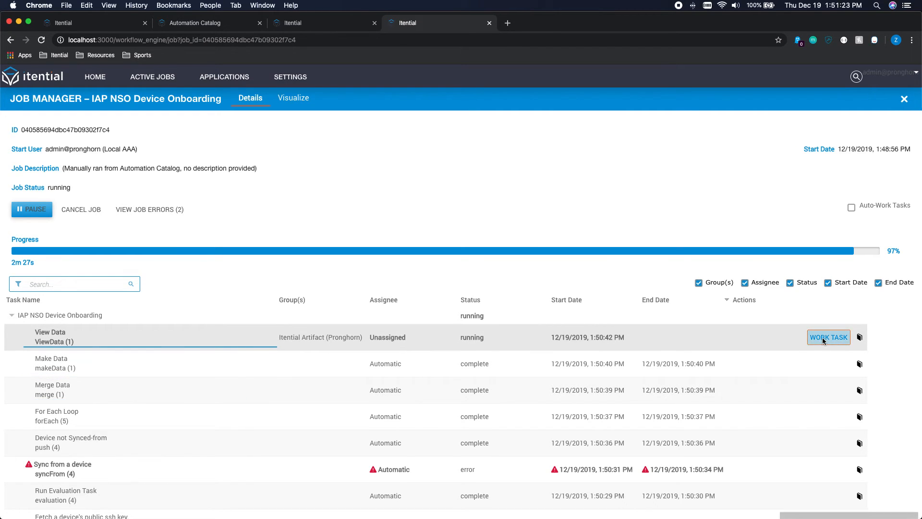
View the Device On-Board report listing outcomes for zach0 through zach3
{"action": "left_click", "coordinate": [829, 337]}
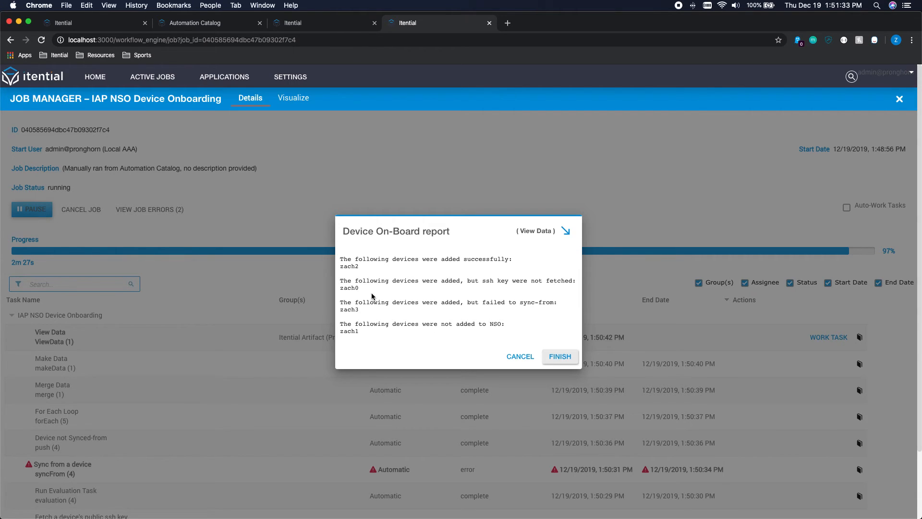
{"action": "mouse_move", "coordinate": [370, 336]}
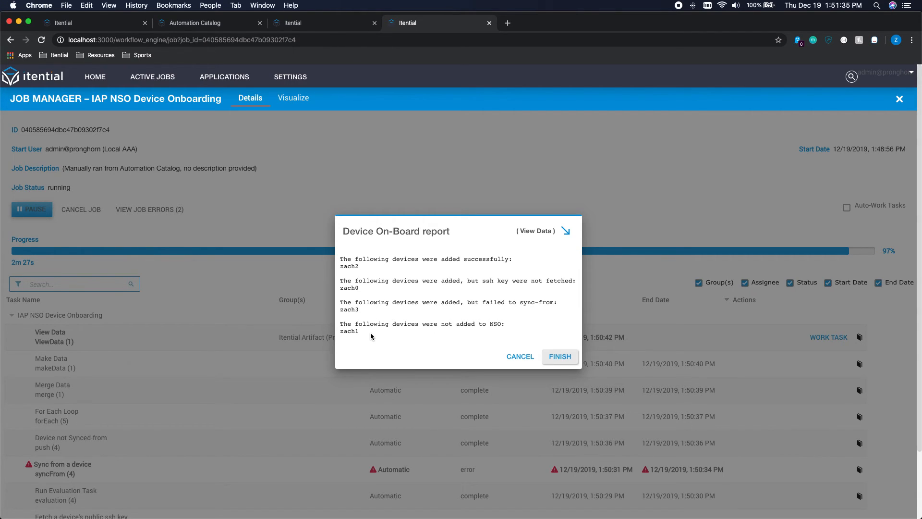
{"action": "mouse_move", "coordinate": [378, 332]}
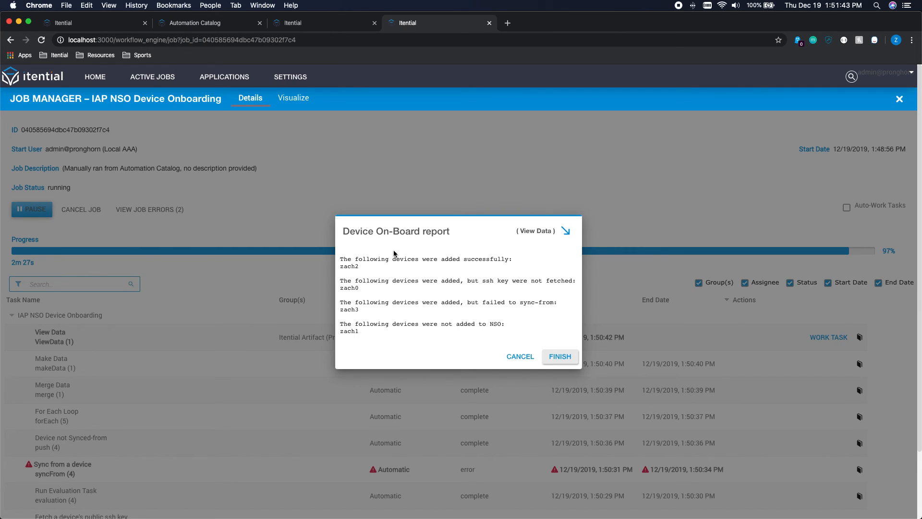
{"action": "mouse_move", "coordinate": [351, 277]}
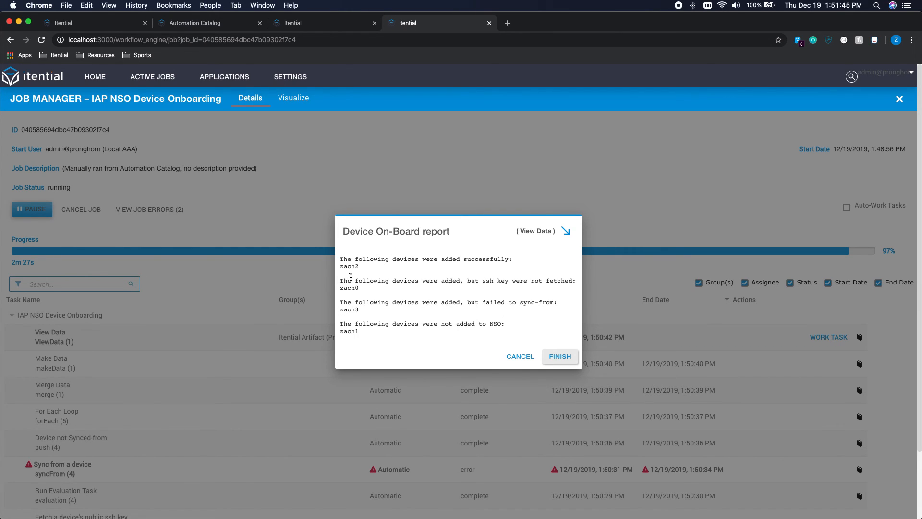